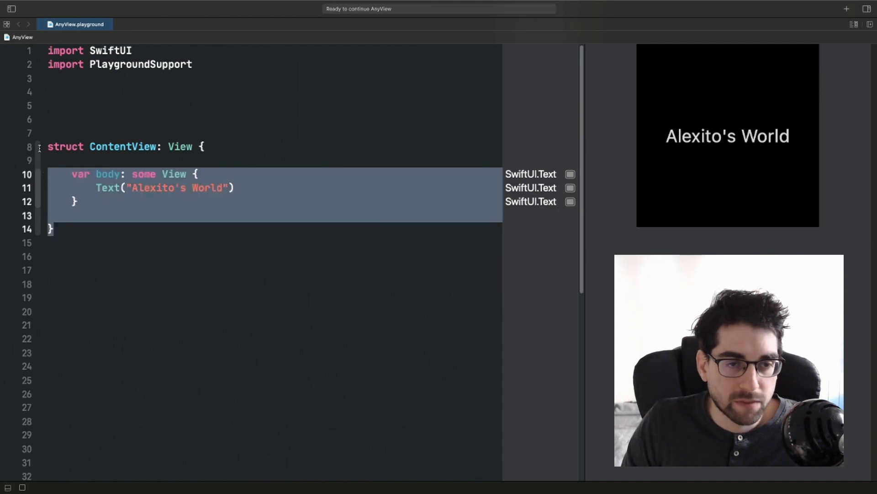
- Wrap Text("Alexito's World") in a VStack block with a blank line beneath it
click(132, 200)
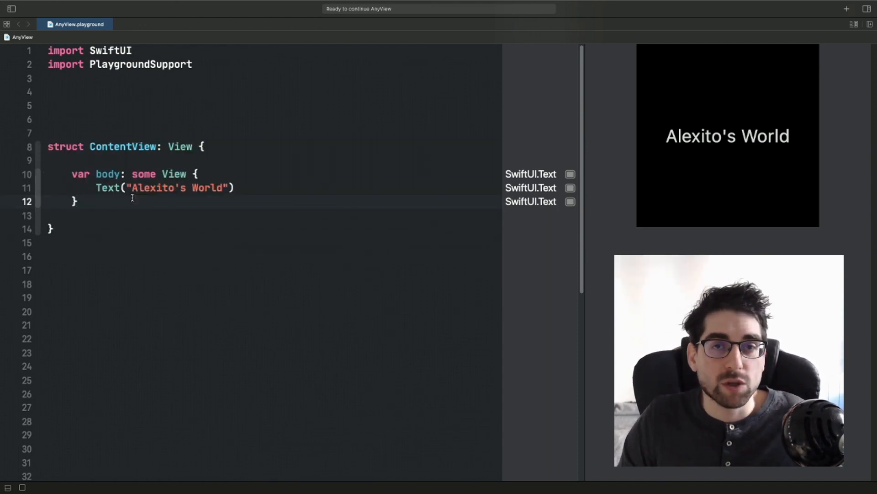
click(79, 201)
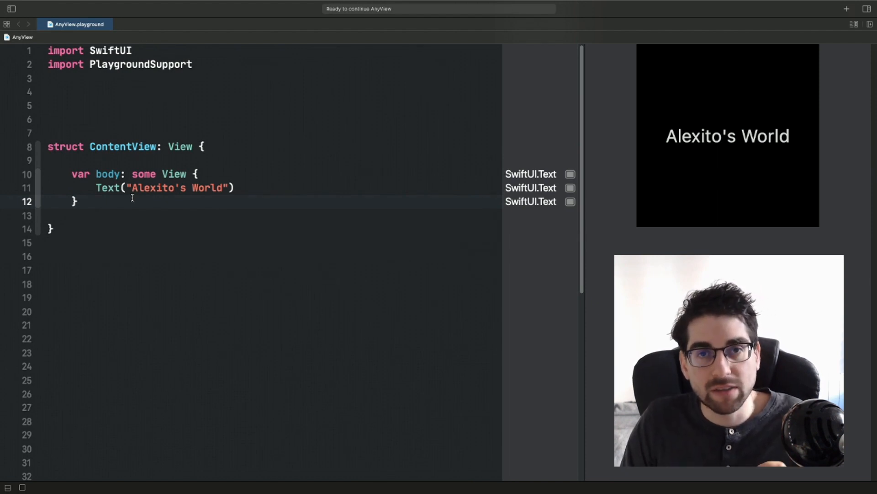
click(77, 201)
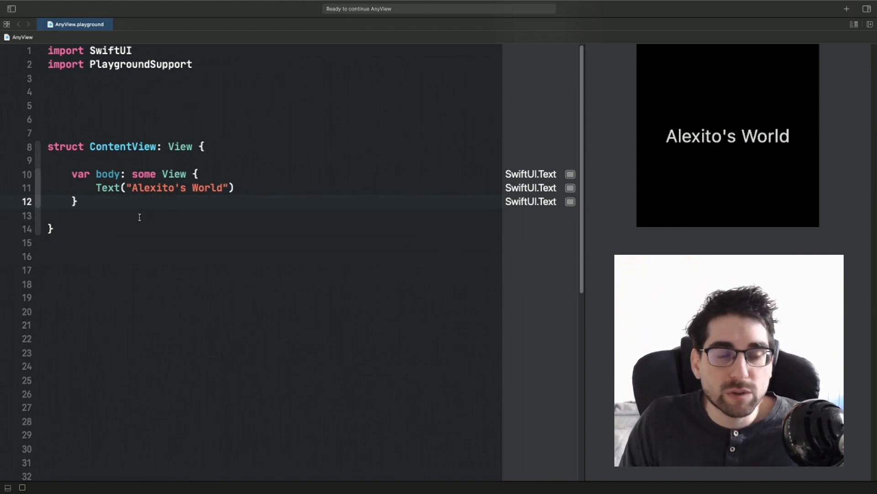
click(78, 201)
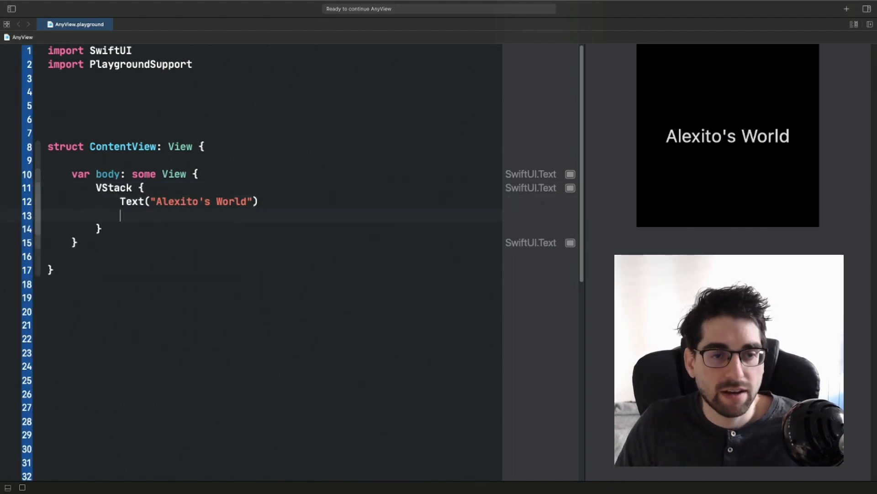
- Add Image(systemName: "circle") below the Text inside the VStack
text(Image(systemName: "circle)
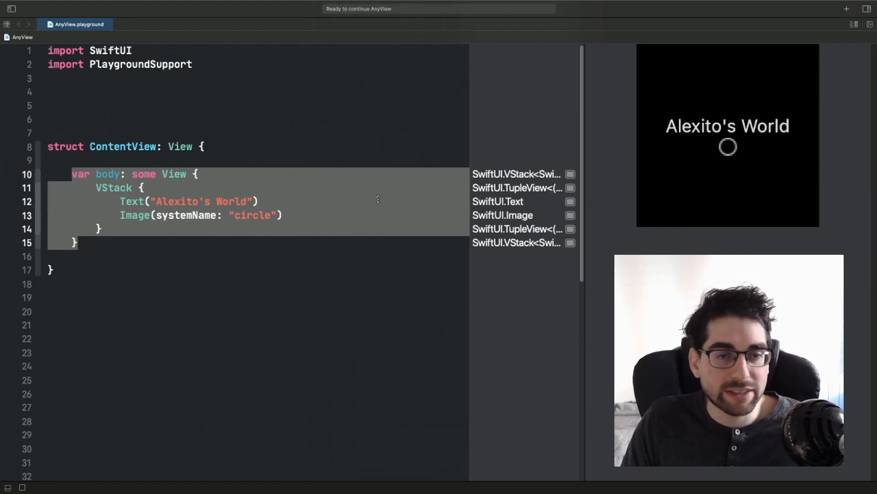
double_click(143, 174)
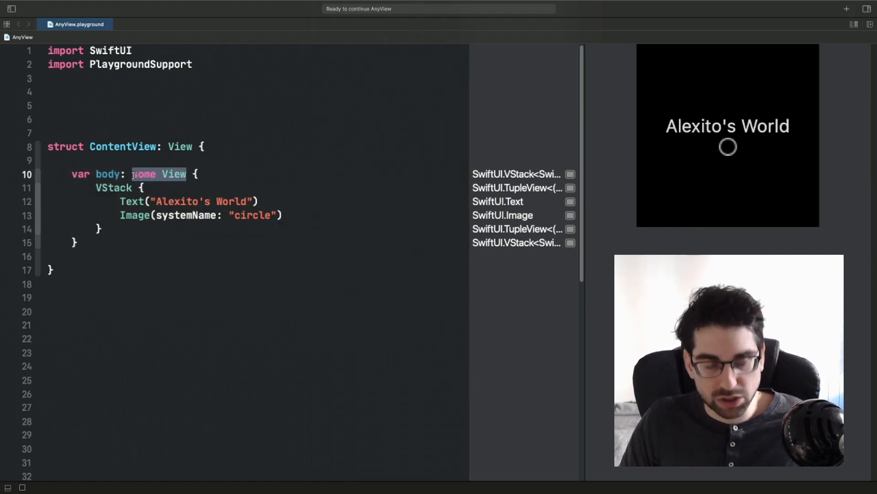
- Set body's type to Int to read the VStack type from the error, then restore some View
text(Int)
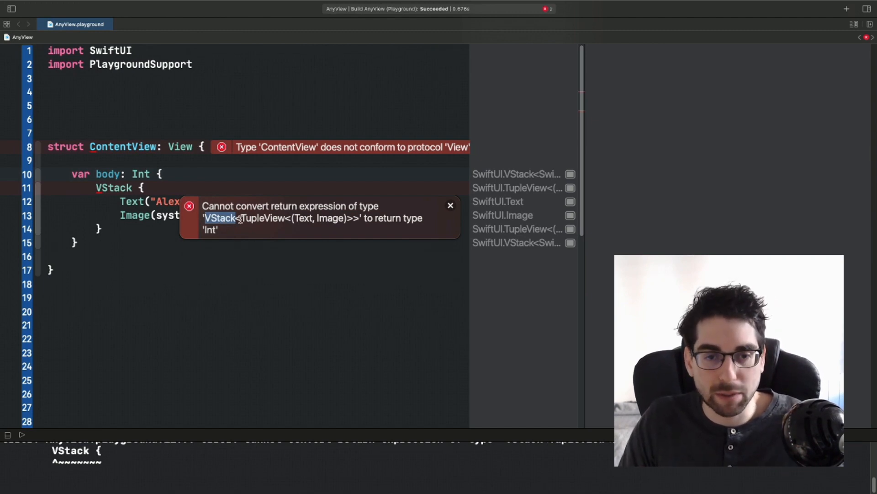
double_click(262, 218)
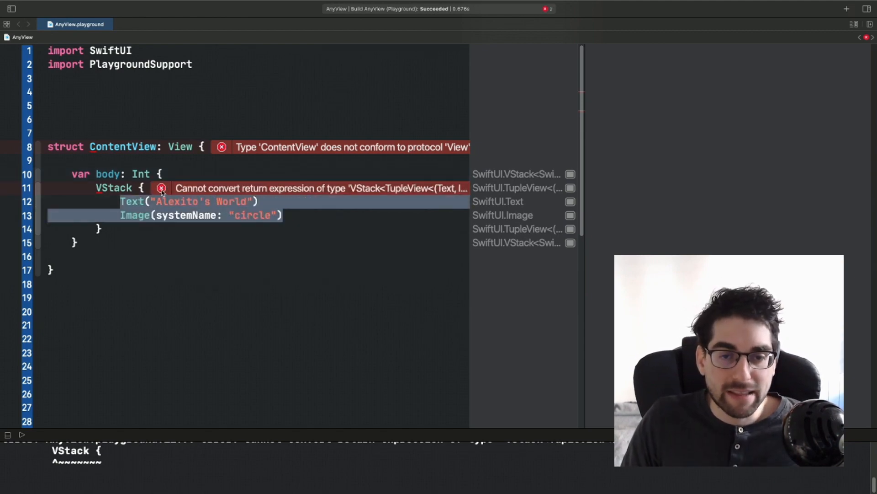
click(162, 188)
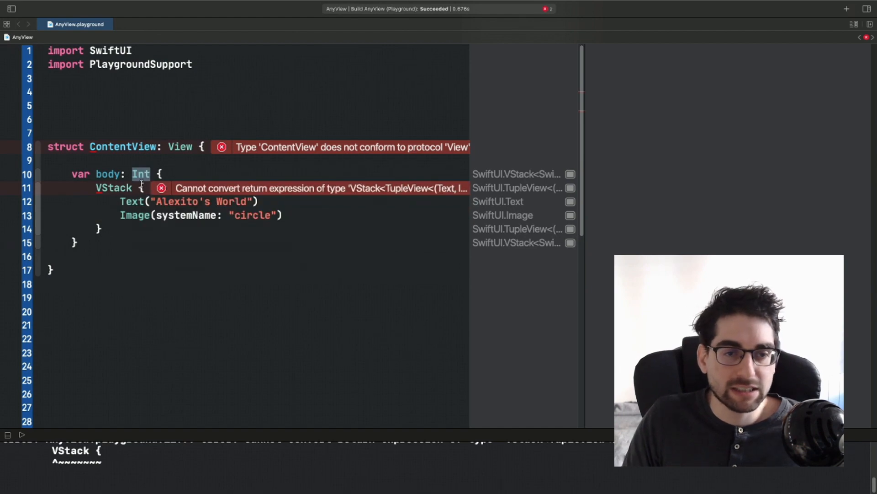
key(Backspace)
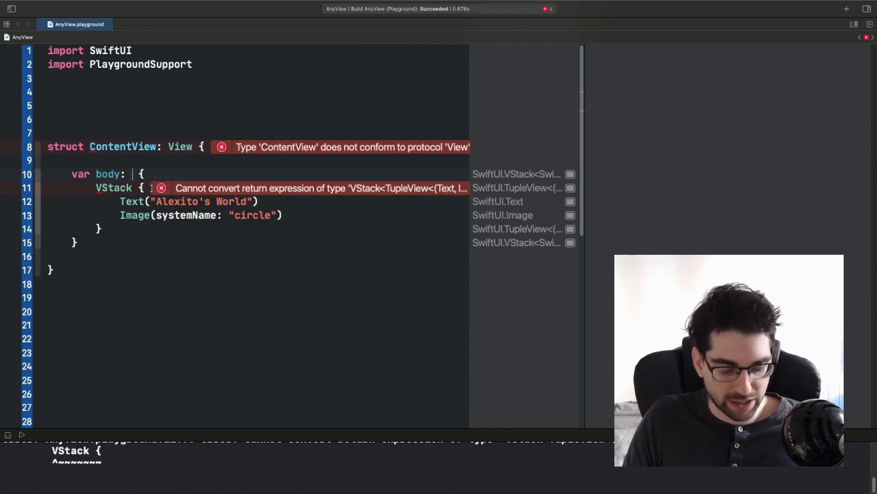
text(some View)
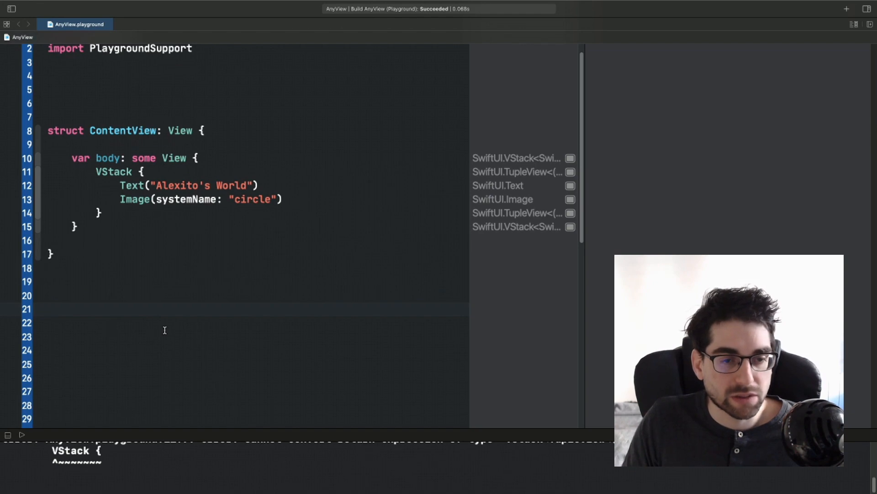
- Add a View extension with debugType() and apply .debugType() to the VStack
text(extension View {)
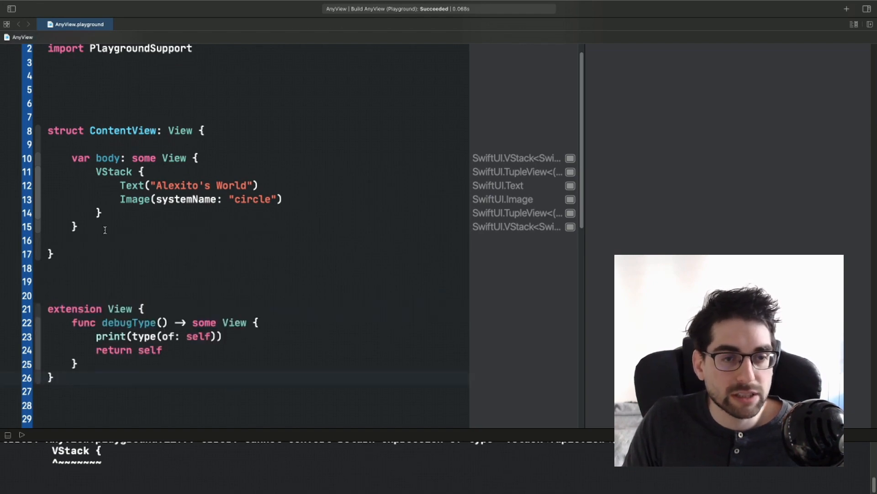
click(100, 213)
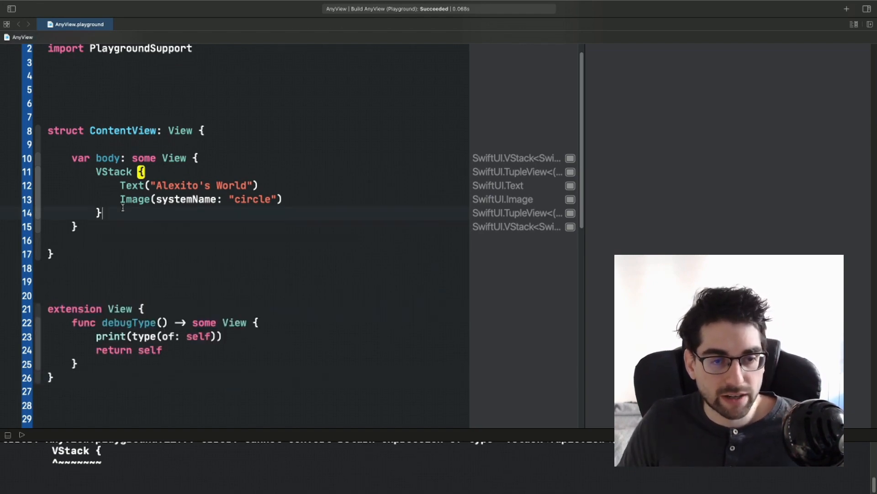
text(.debugType()
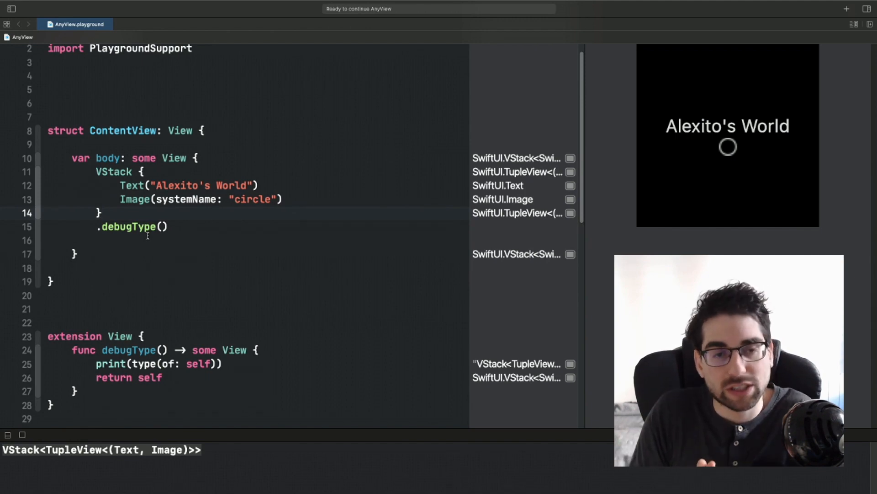
click(101, 213)
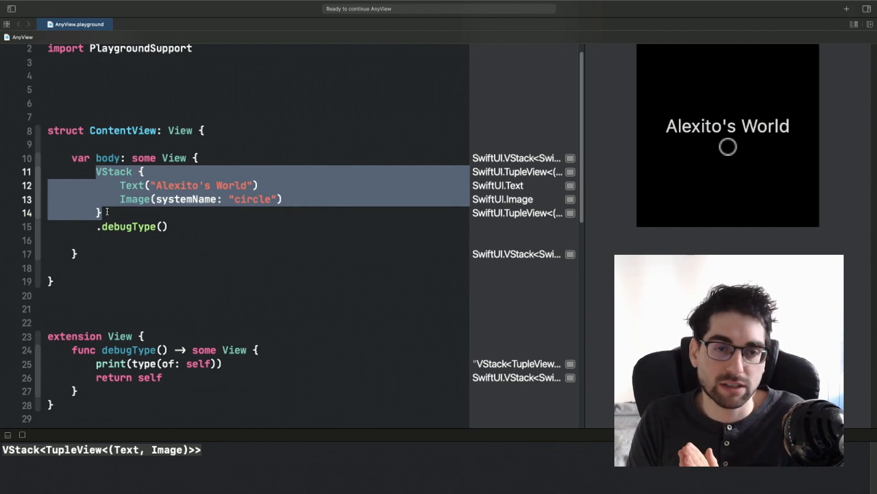
mouse_move(280, 214)
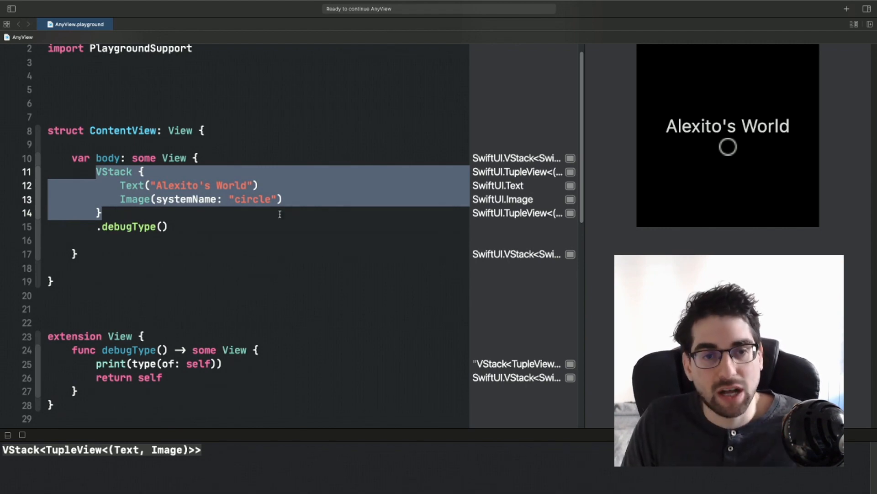
mouse_move(380, 215)
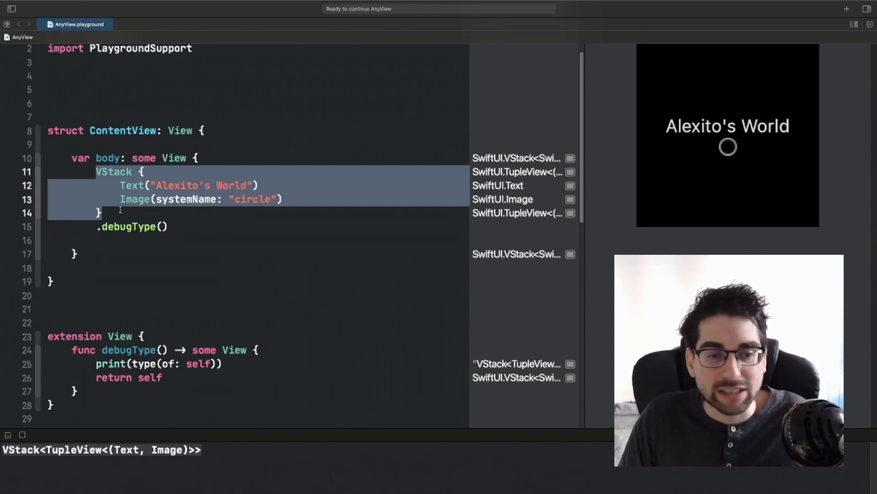
click(120, 199)
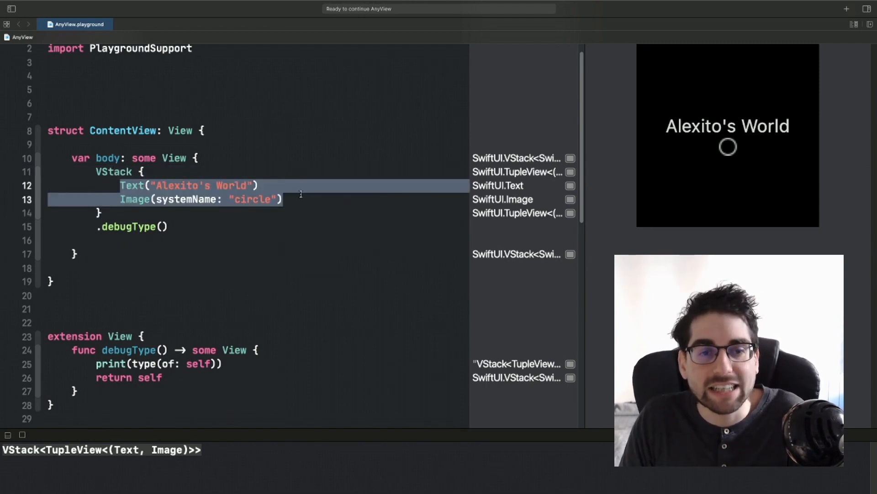
click(153, 186)
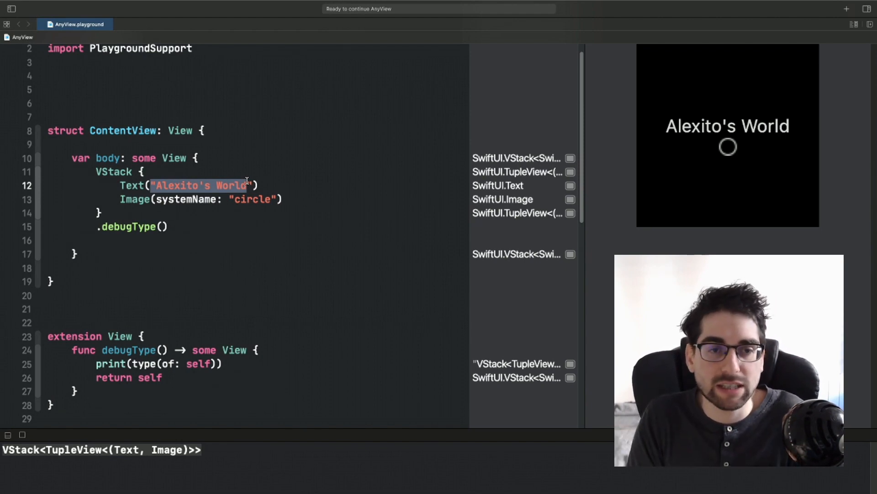
mouse_move(211, 243)
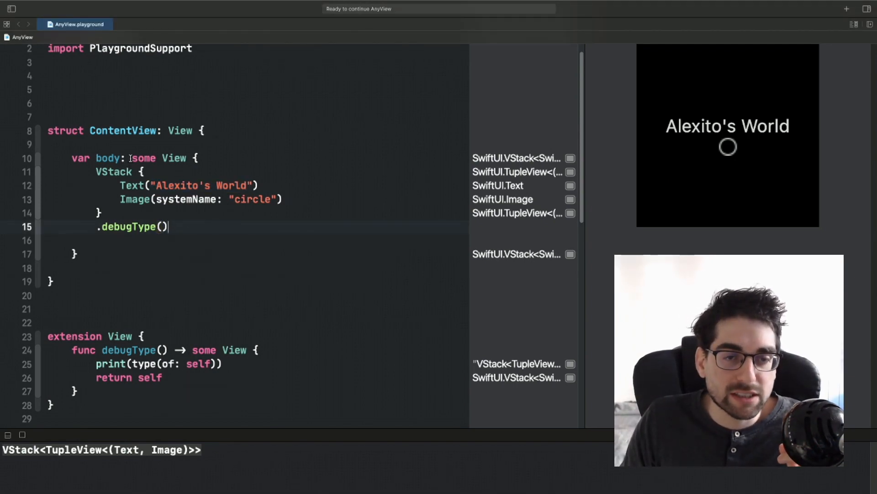
double_click(159, 158)
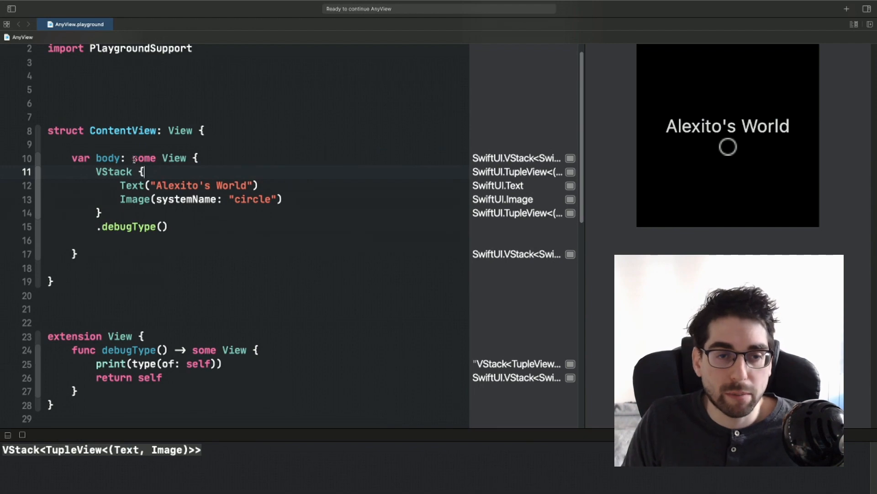
double_click(158, 158)
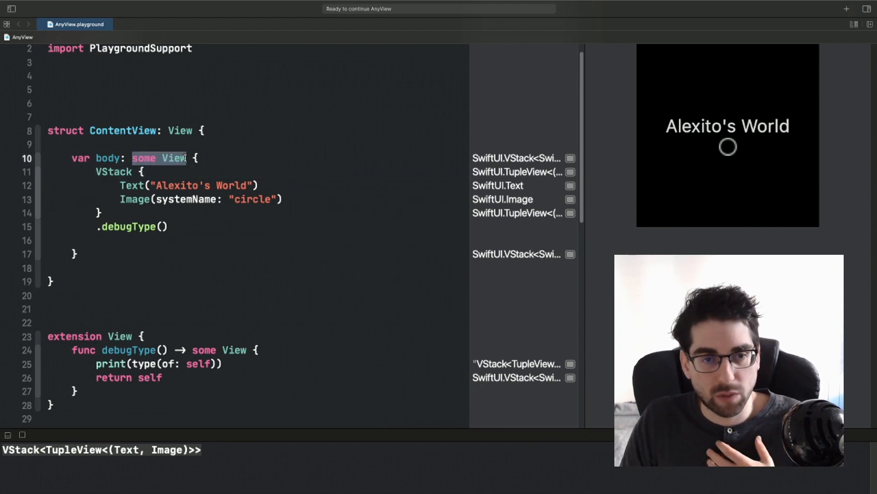
click(134, 158)
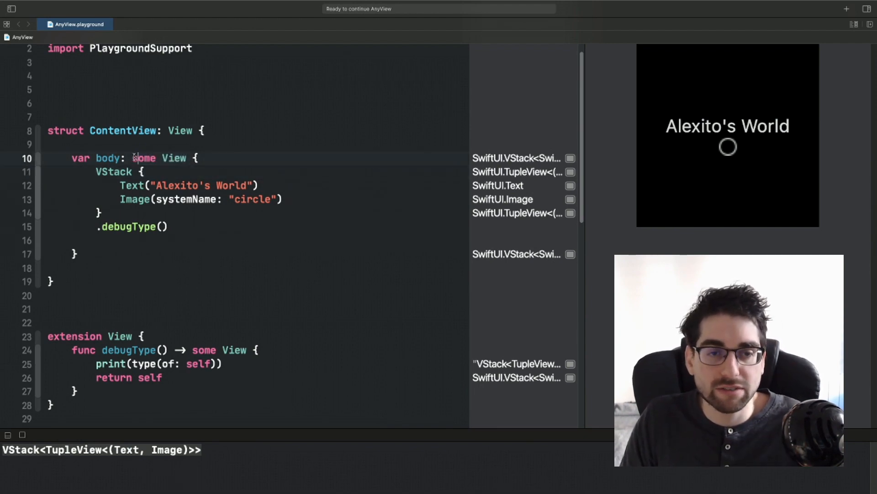
double_click(144, 158)
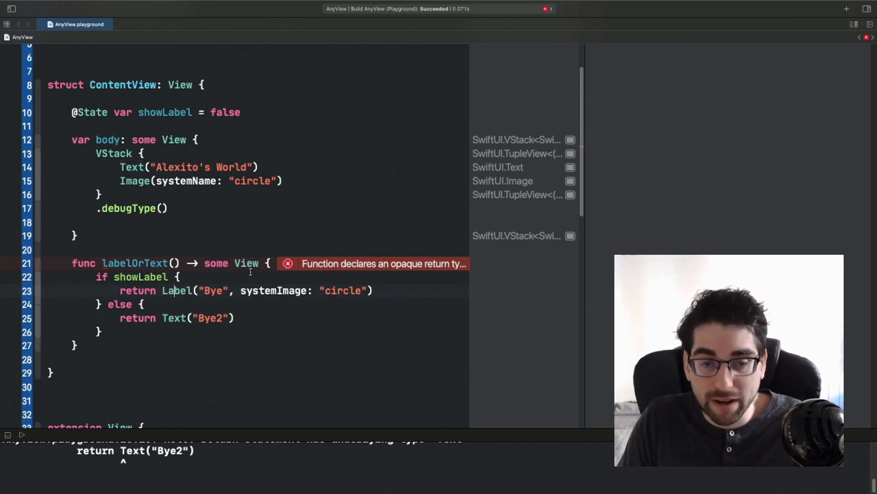
click(287, 263)
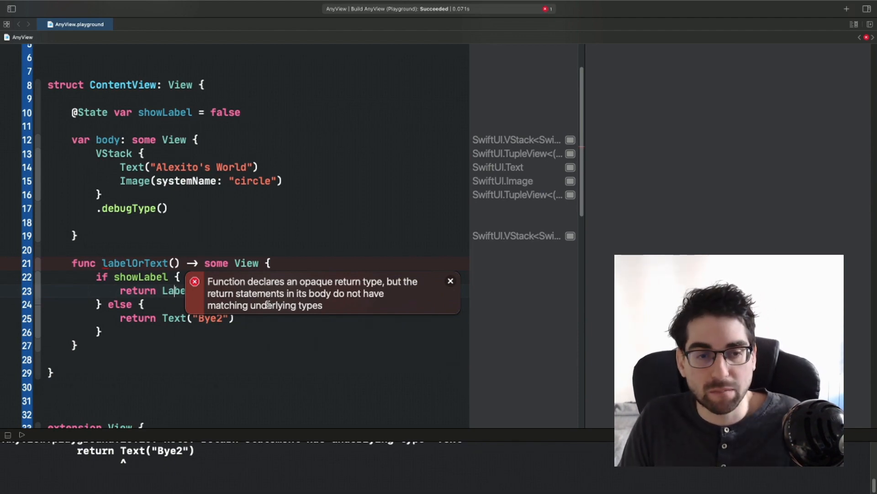
click(450, 280)
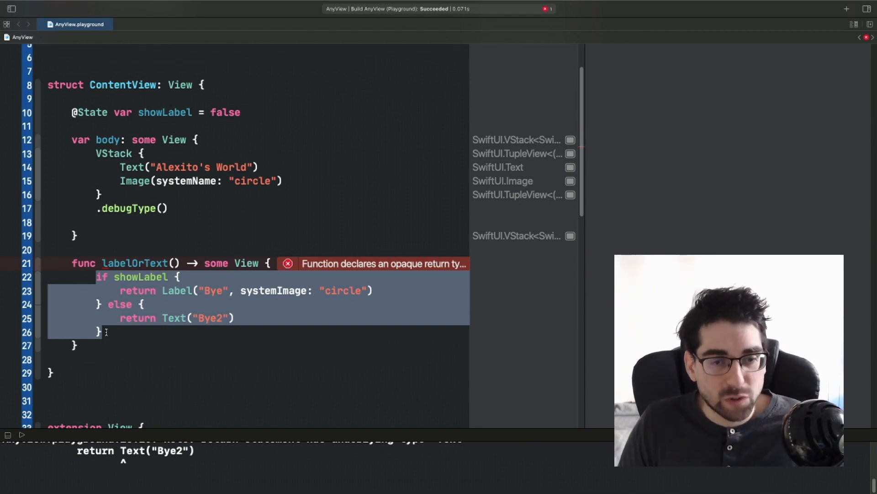
scroll(up, 3)
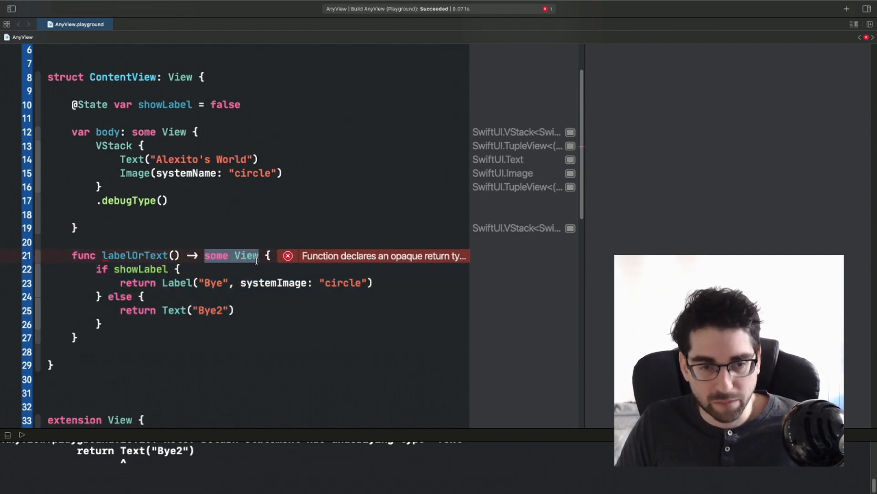
- Change labelOrText's return type from some View to AnyView
text(AnyView)
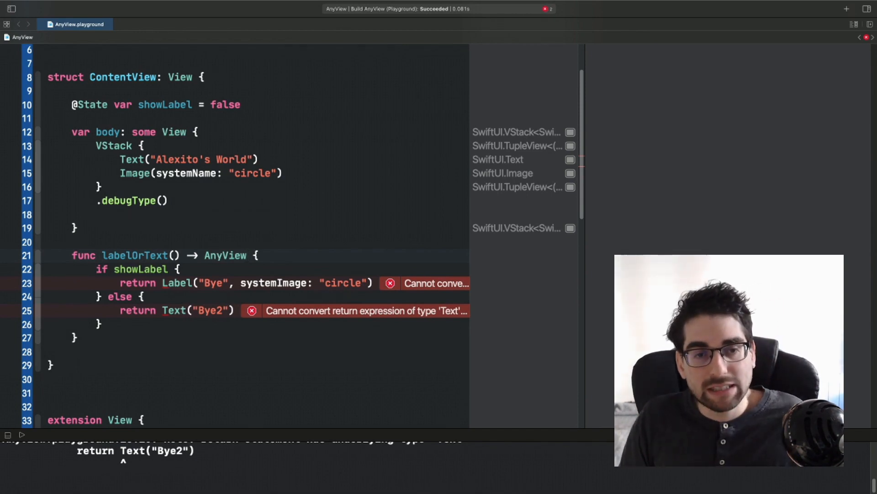
click(246, 255)
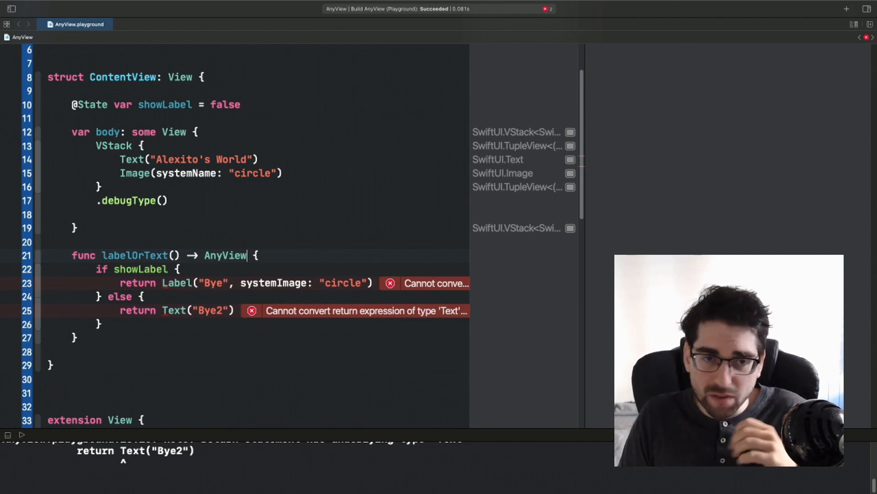
mouse_move(292, 242)
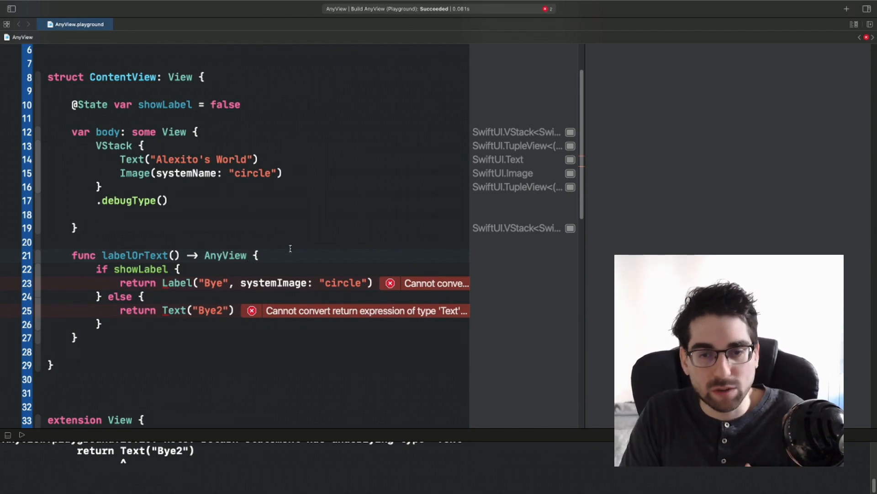
click(245, 255)
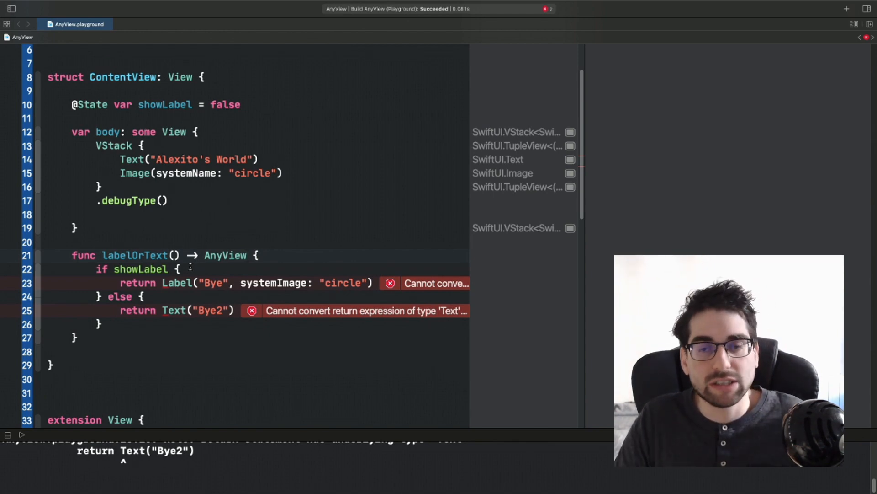
- Wrap the Label and Text returns of labelOrText in AnyView(...)
click(248, 255)
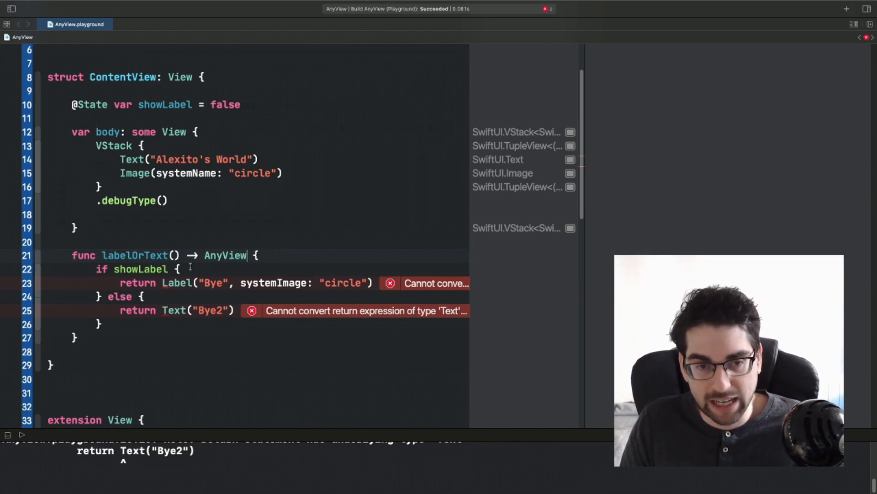
double_click(225, 255)
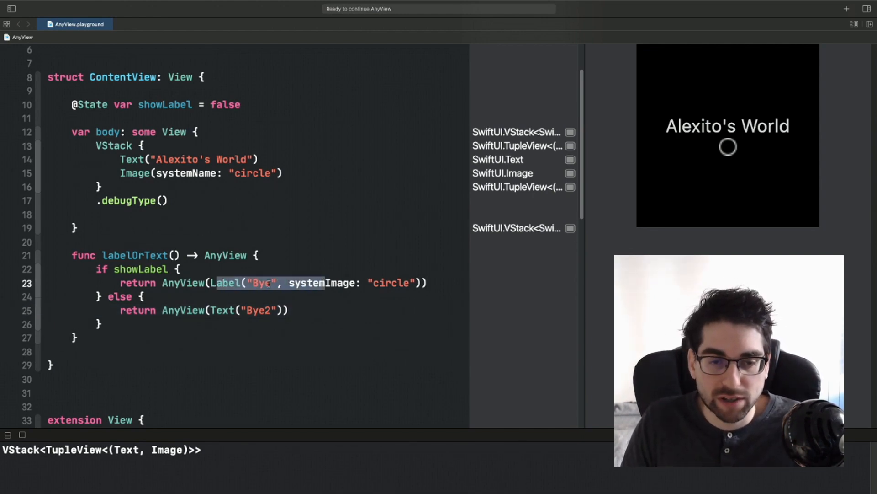
- Add a labelOrText() call inside the VStack below the circle image
double_click(183, 310)
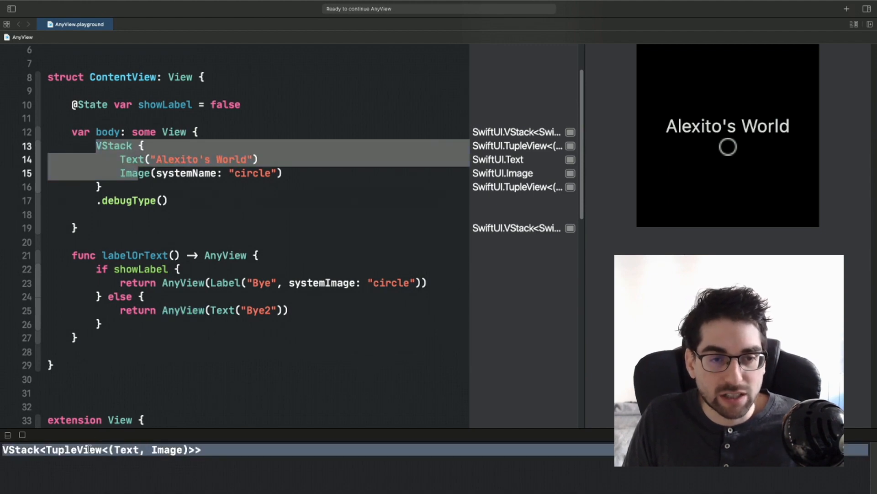
text(la)
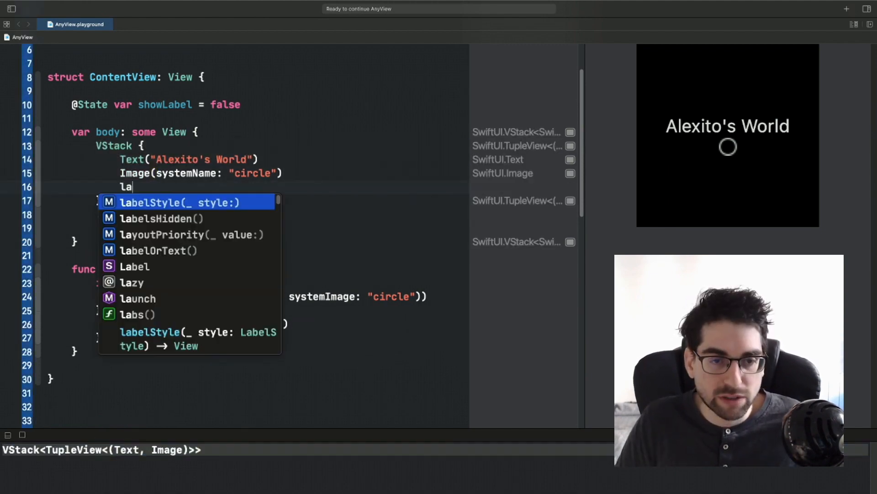
click(158, 249)
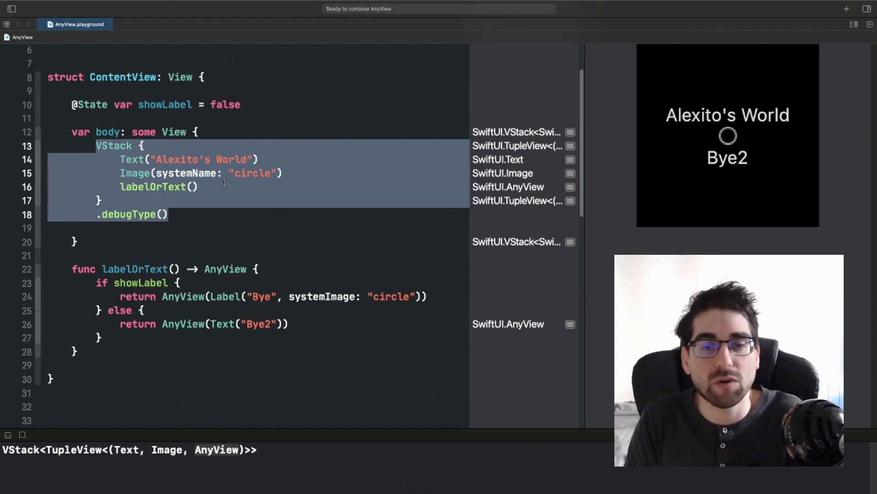
mouse_move(166, 252)
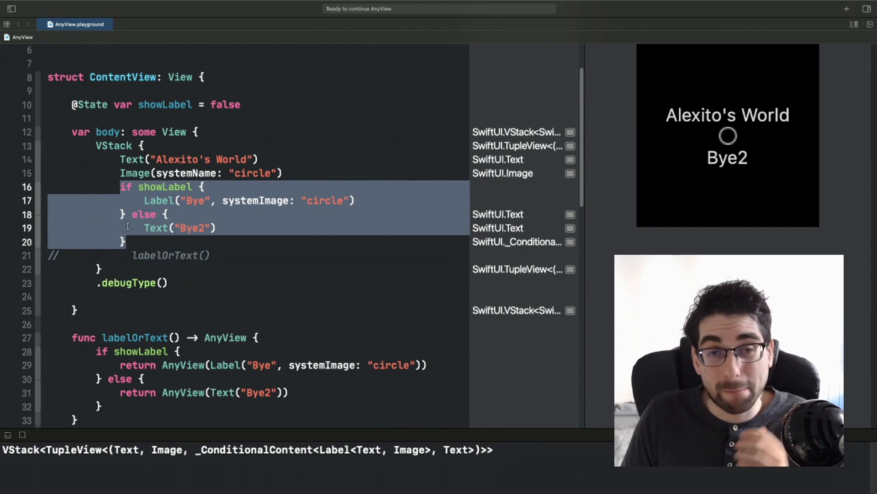
click(129, 228)
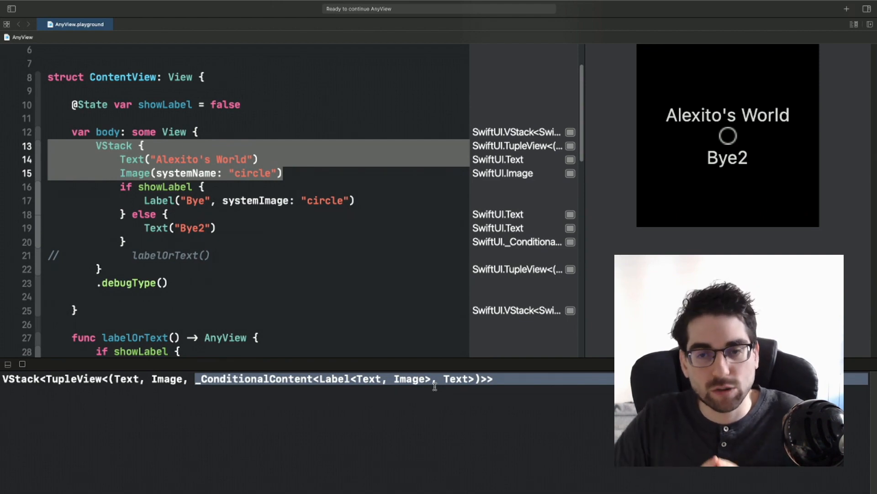
mouse_move(184, 236)
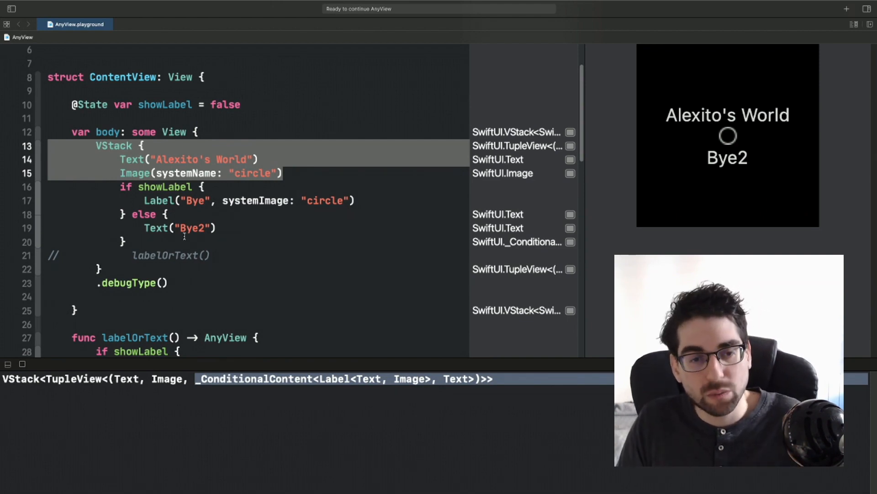
scroll(down, 3)
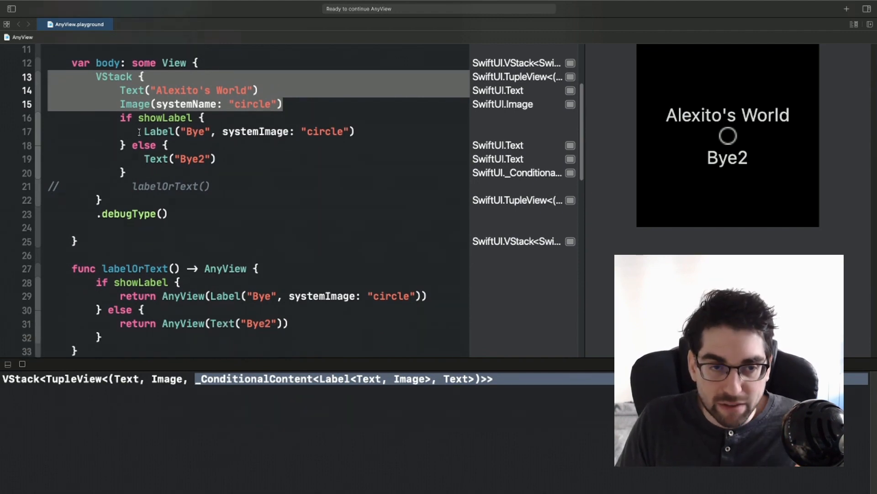
scroll(up, 3)
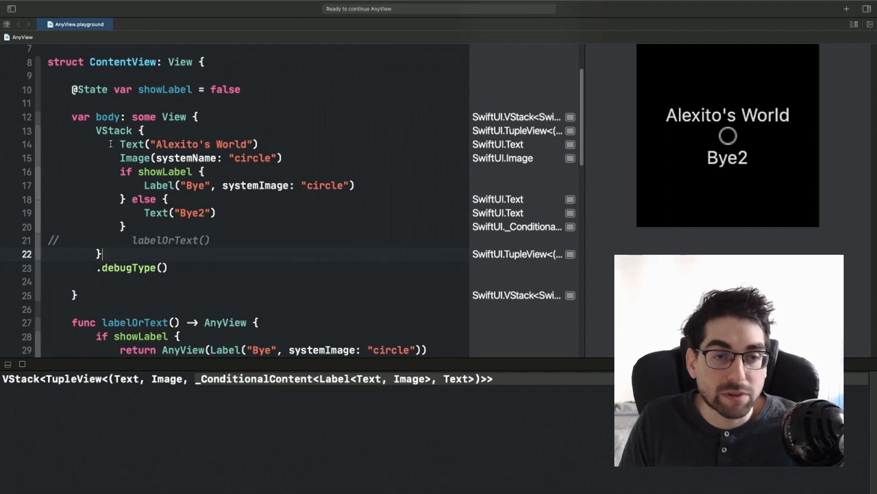
double_click(180, 62)
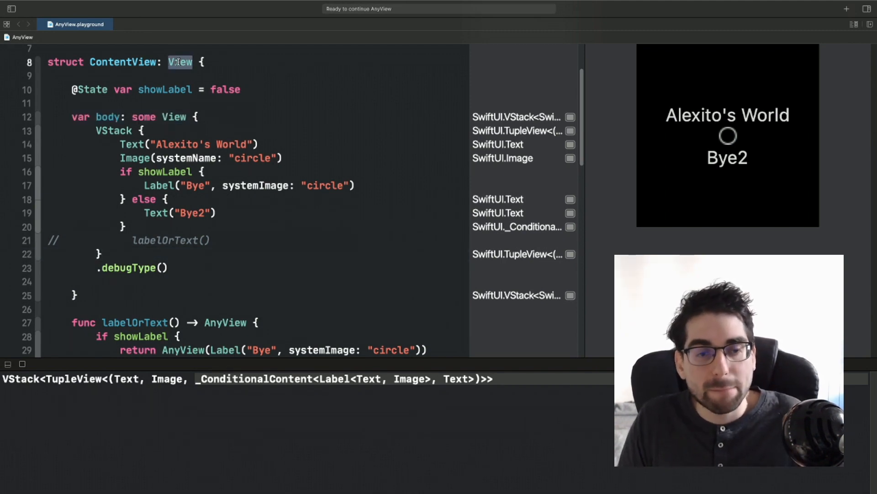
scroll(down, 3)
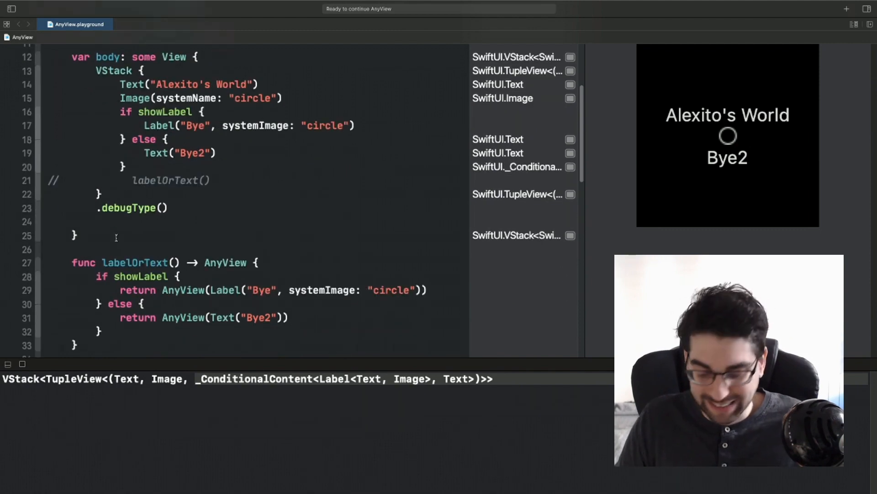
text(@)
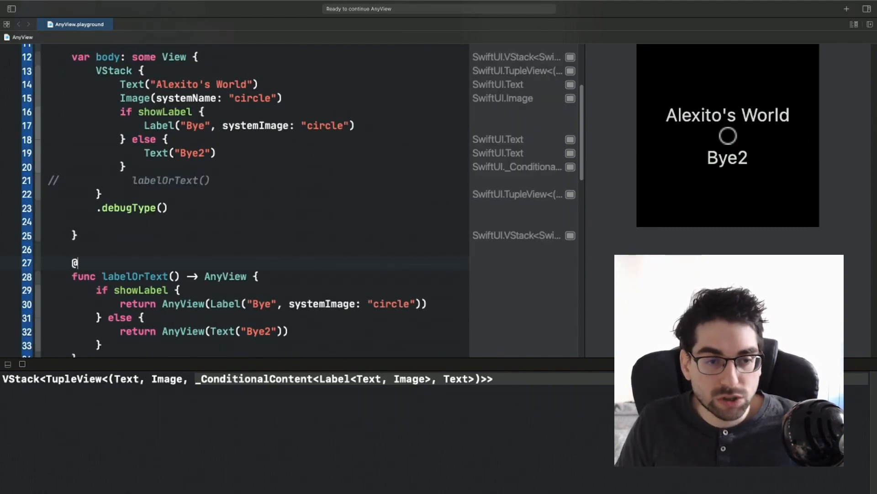
text(ViewBuilder)
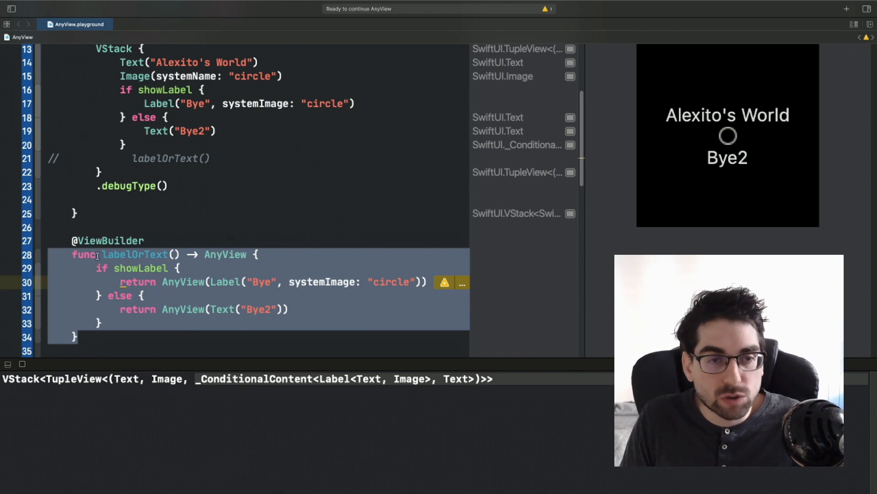
scroll(down, 3)
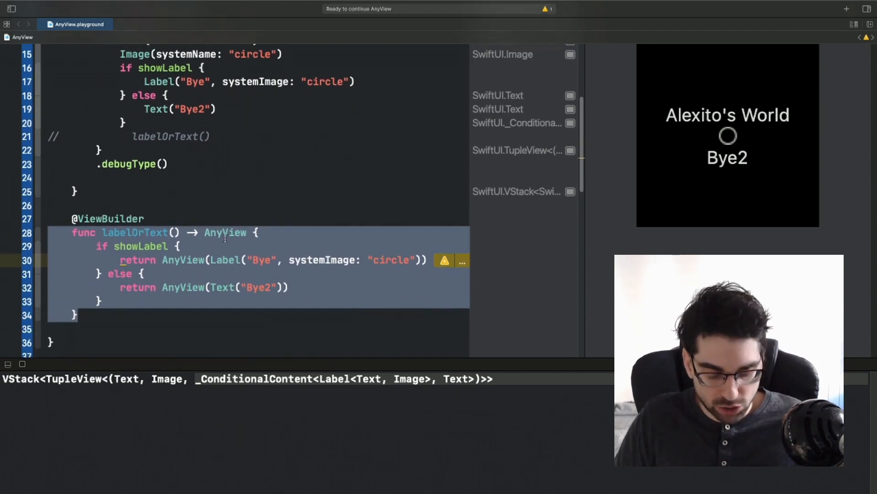
text(some)
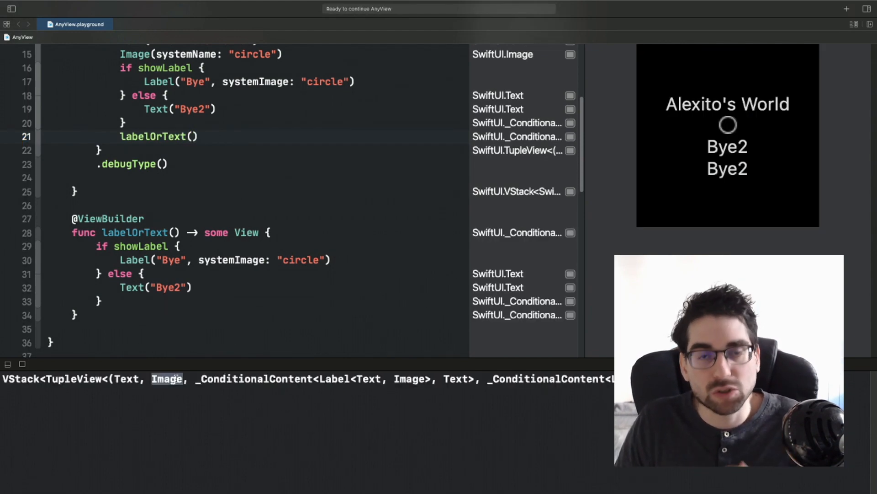
scroll(up, 3)
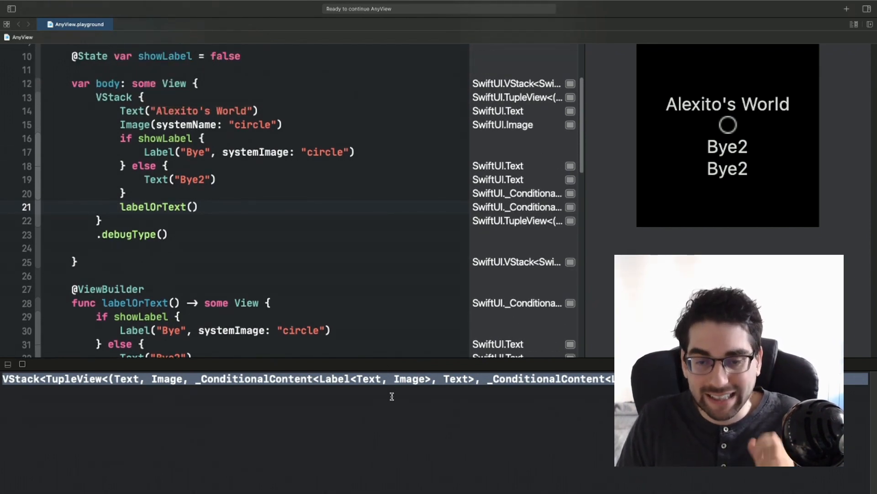
scroll(down, 3)
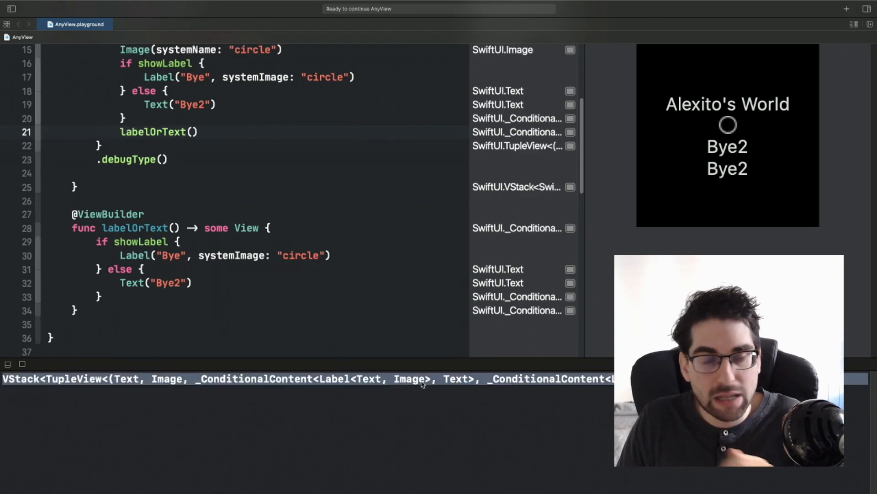
double_click(411, 378)
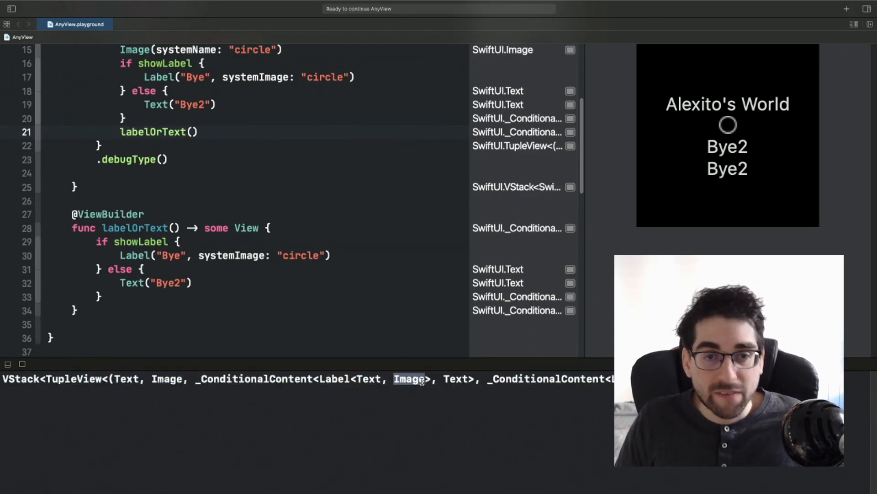
scroll(up, 3)
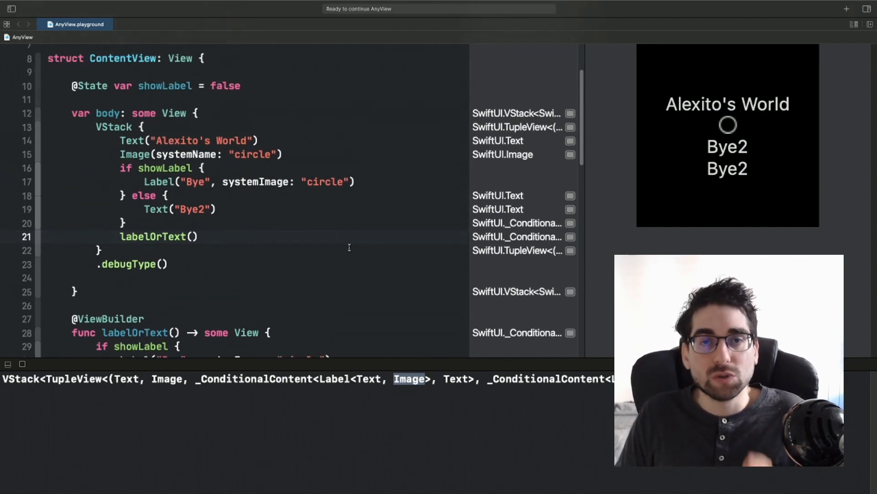
scroll(up, 3)
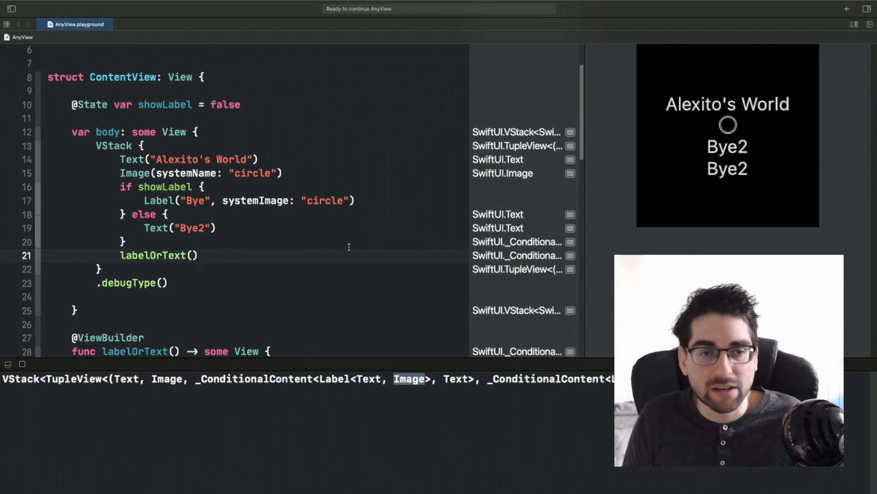
scroll(down, 3)
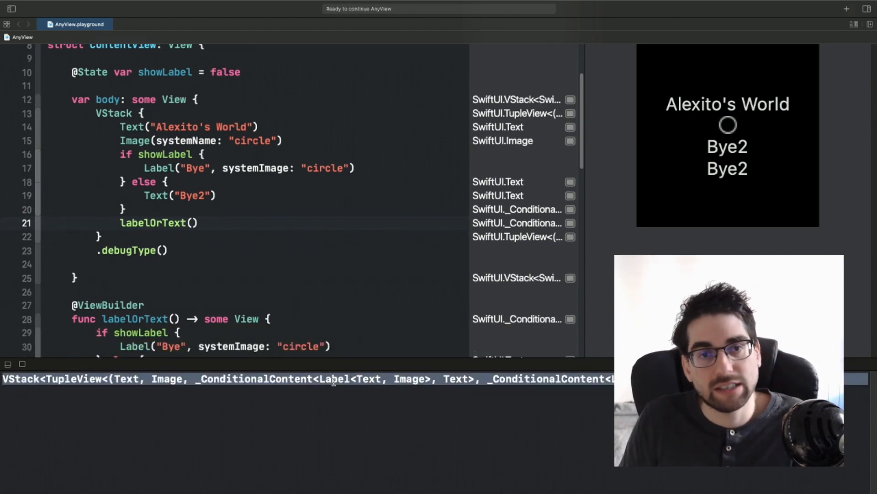
scroll(down, 3)
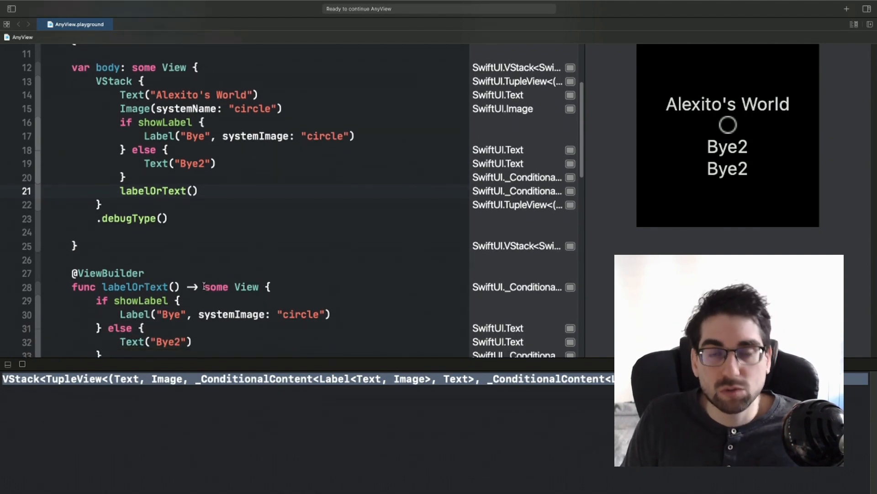
double_click(230, 286)
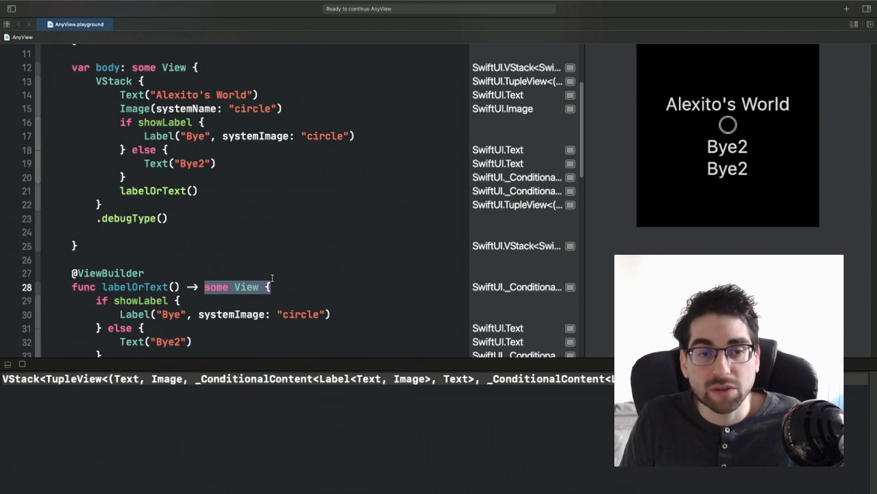
scroll(up, 3)
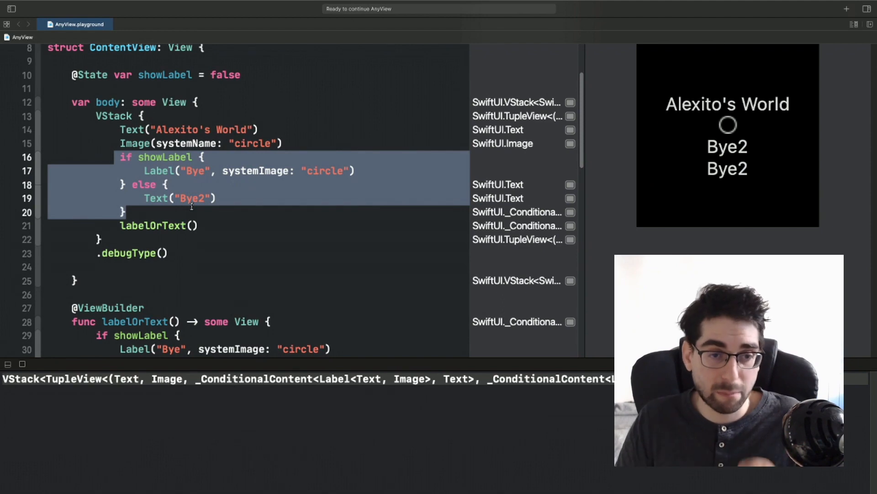
click(124, 158)
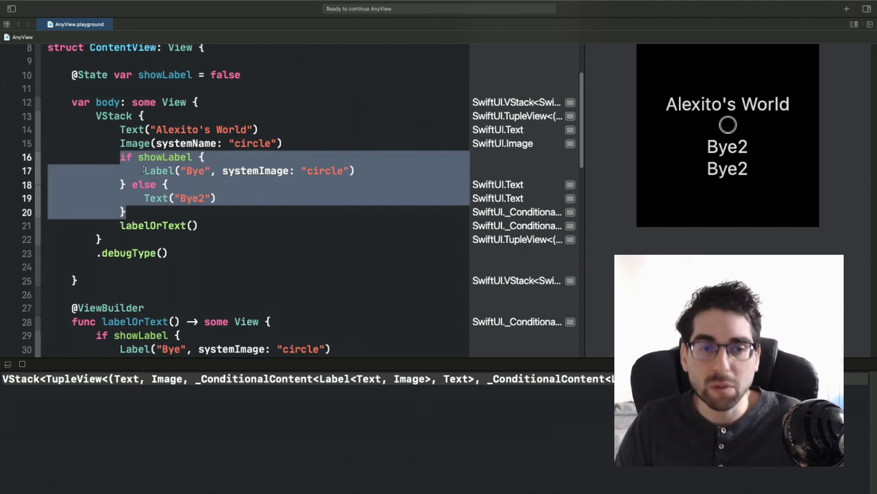
scroll(down, 3)
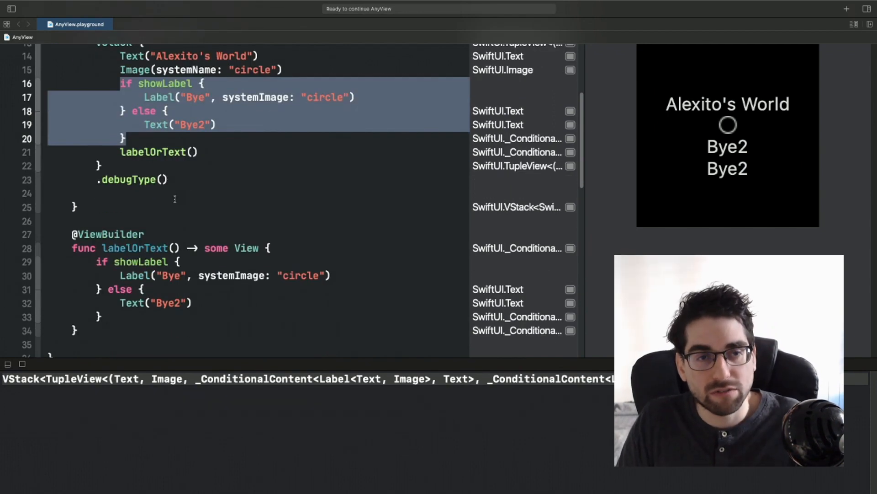
scroll(down, 3)
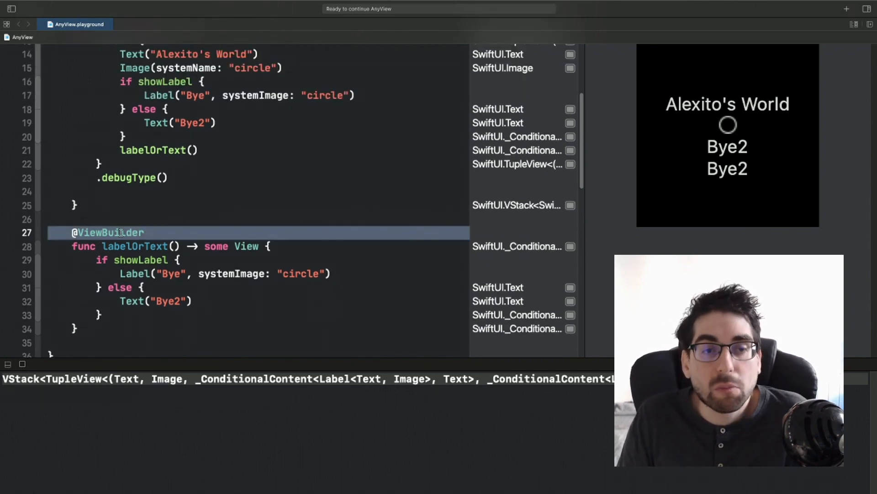
scroll(up, 3)
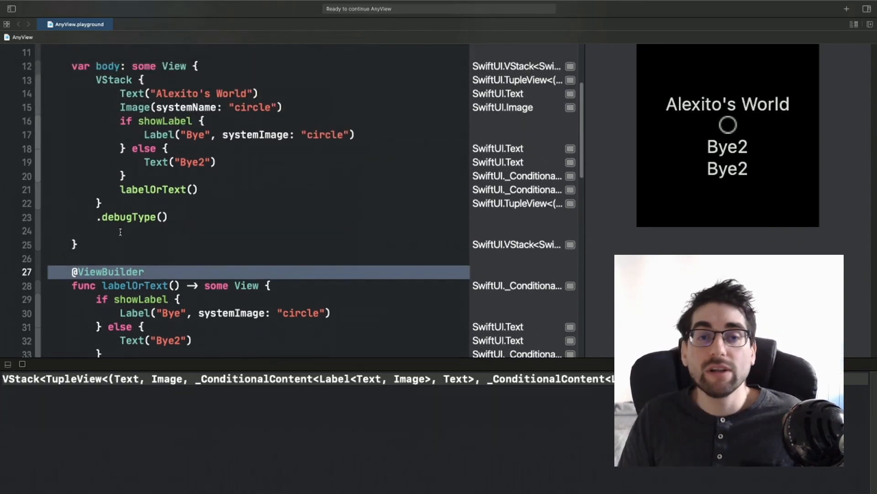
scroll(up, 3)
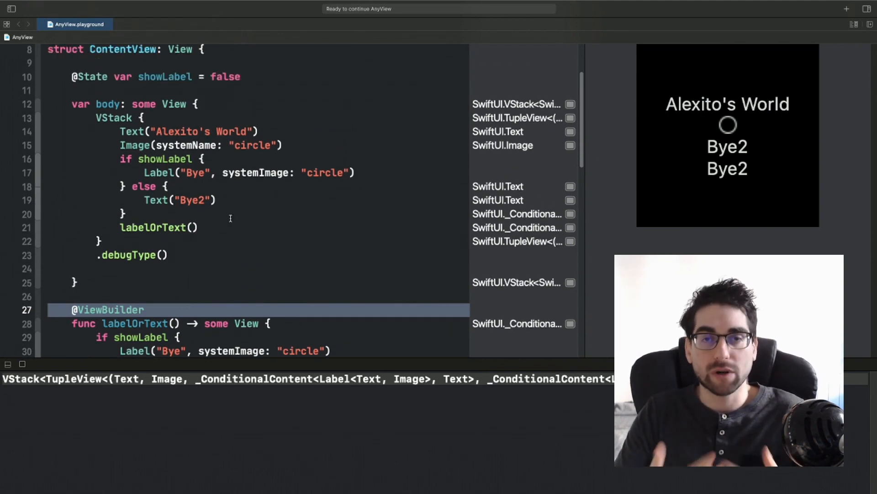